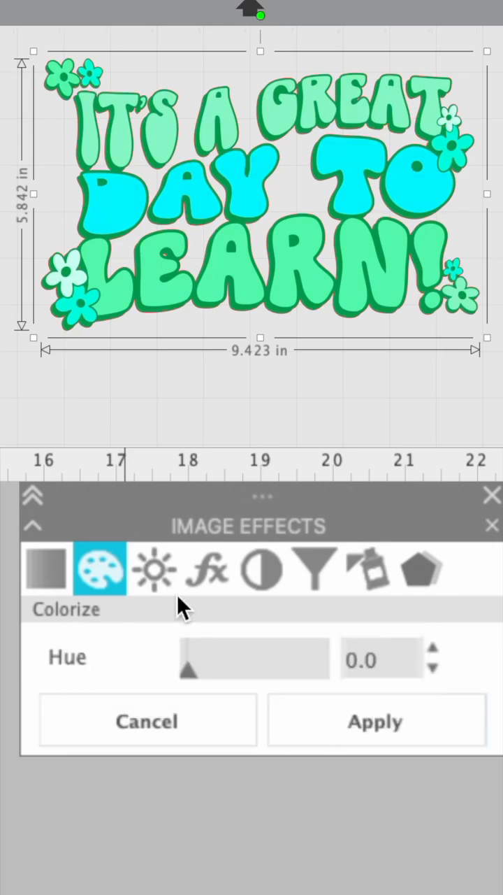
- Show the Contrast, Brightness & Saturation effects with Contrast at 23
{"action": "left_click", "coordinate": [154, 568]}
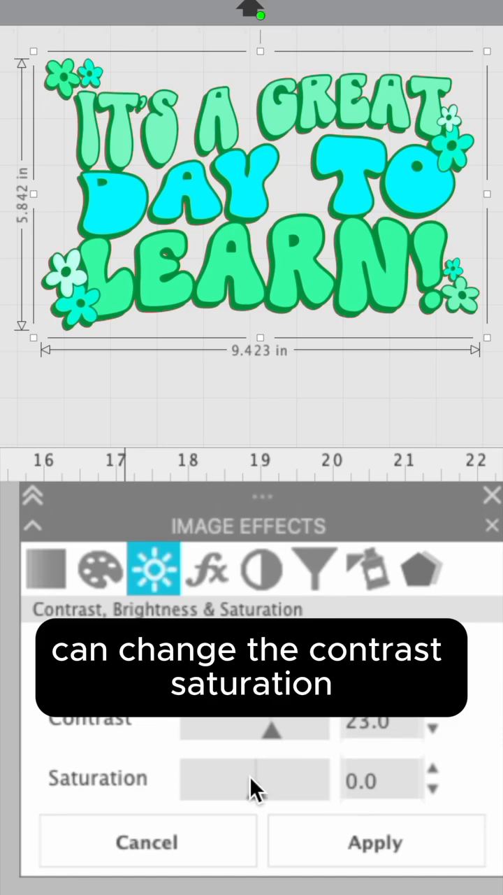
- Drag the Contrast slider back to 0
{"action": "left_click_drag", "start_coordinate": [272, 780], "coordinate": [238, 779]}
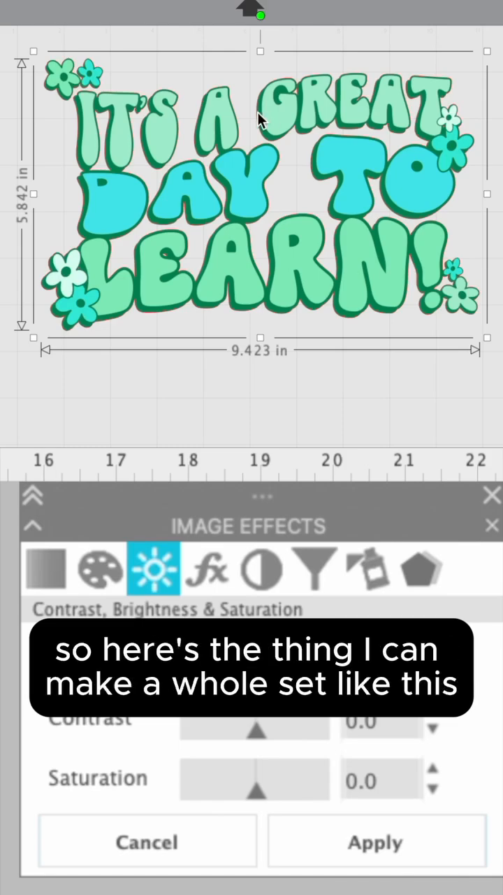
{"action": "mouse_move", "coordinate": [367, 94]}
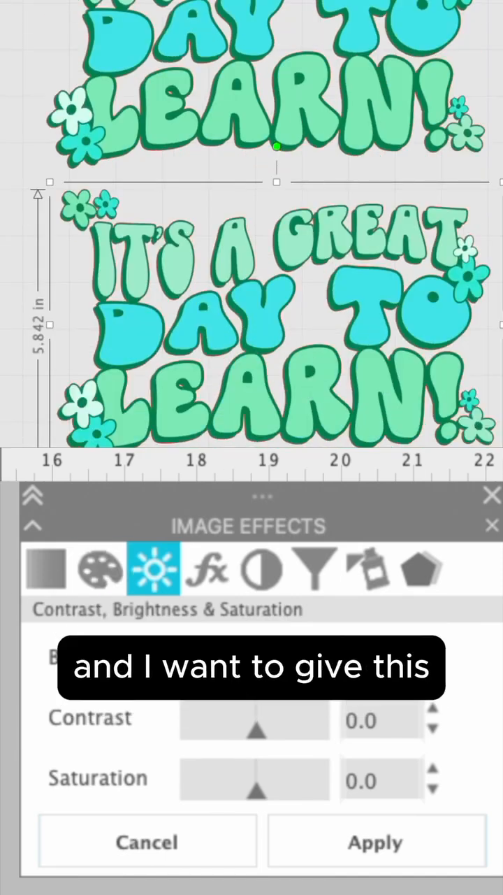
- Colorize the copied design with Hue 27 and apply it
{"action": "left_click", "coordinate": [98, 569]}
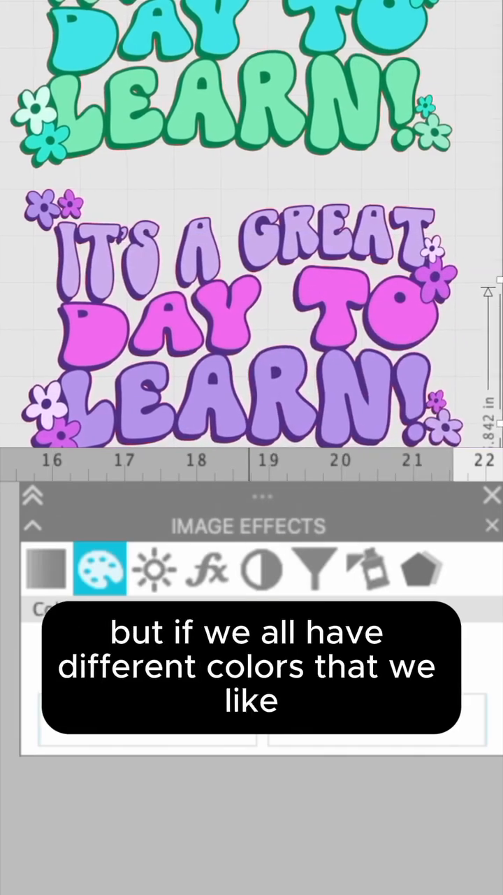
{"action": "left_click", "coordinate": [98, 568]}
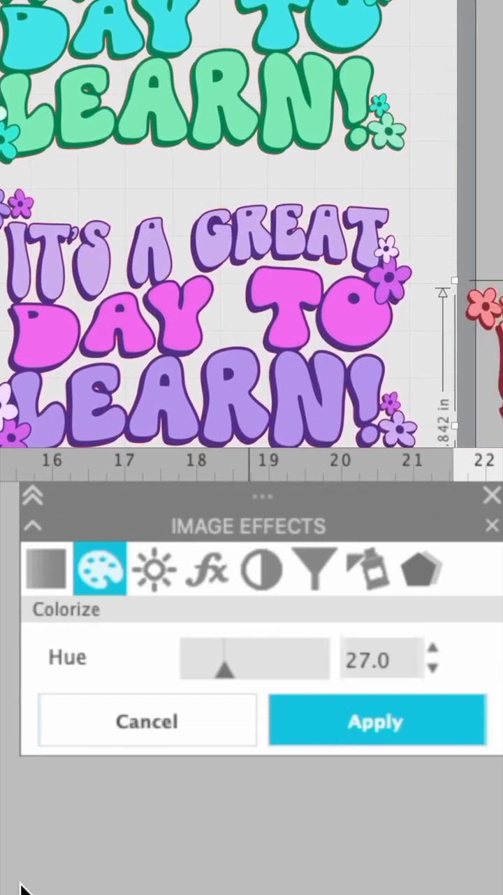
{"action": "left_click", "coordinate": [376, 721]}
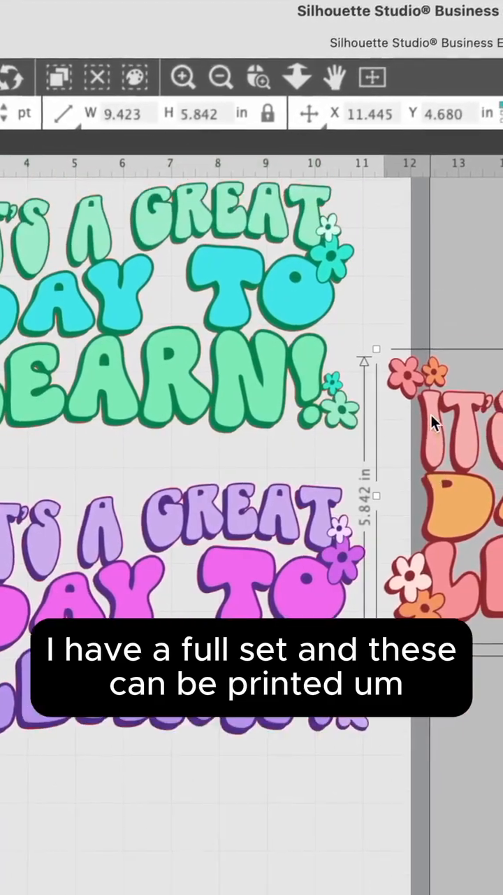